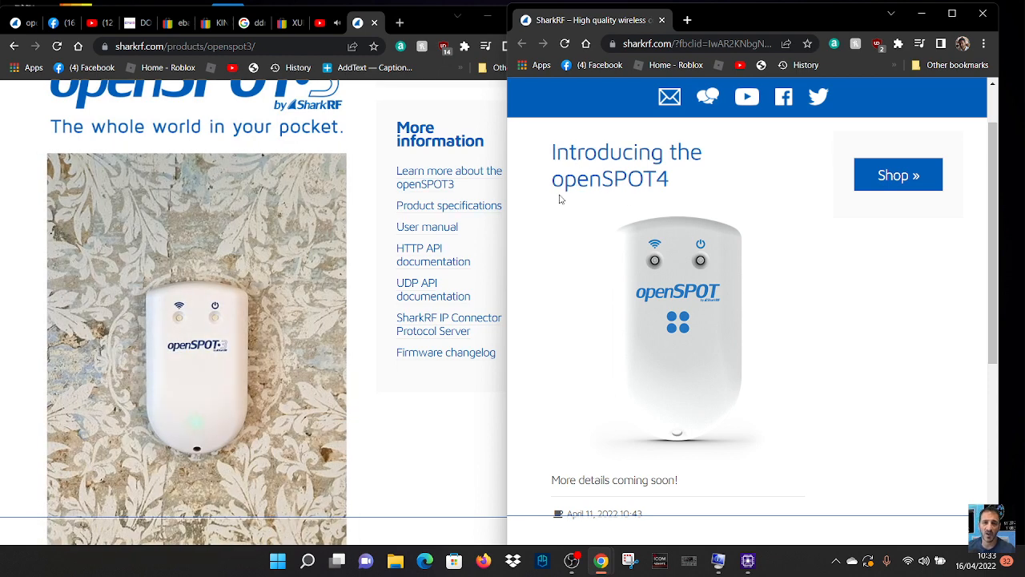
- Scroll the openSPOT3 page to its hardware transcoding section and the home page toward About
scroll(down, 3)
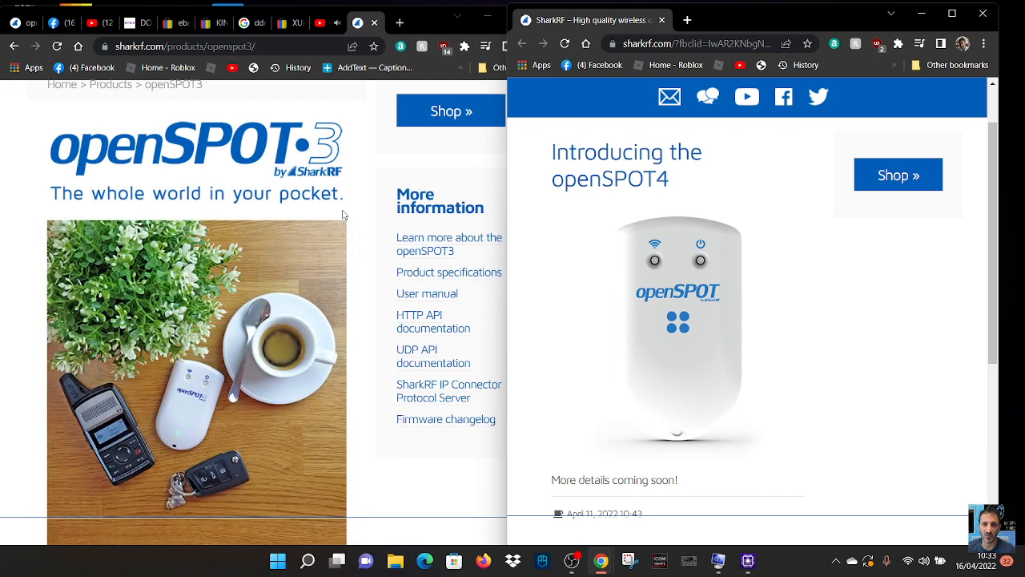
mouse_move(147, 190)
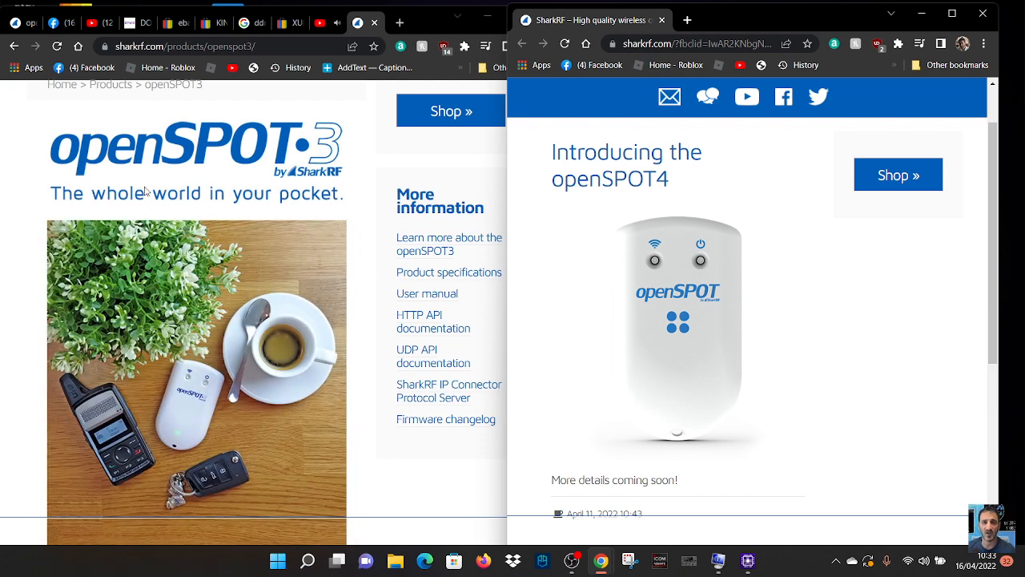
scroll(down, 3)
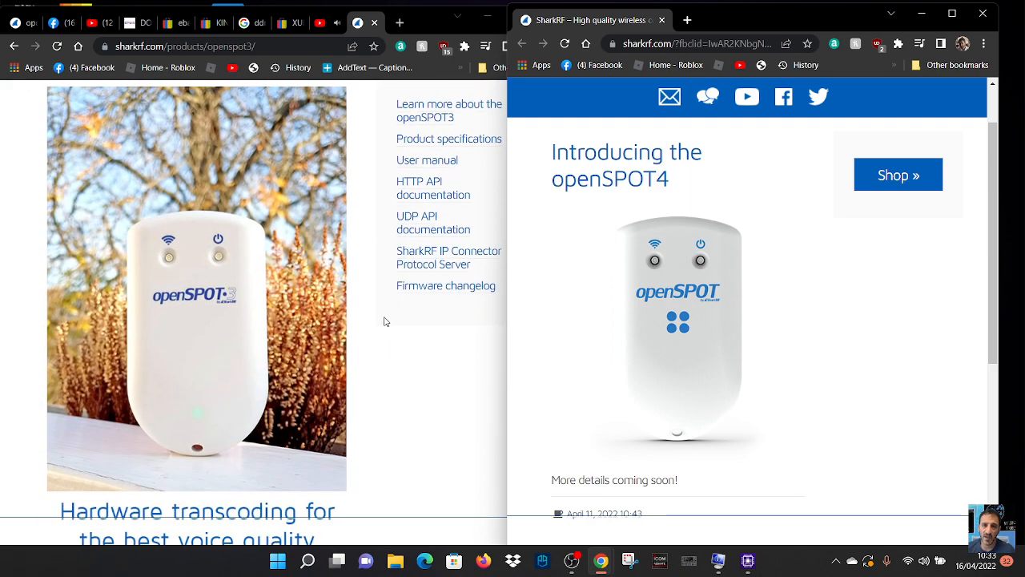
mouse_move(149, 251)
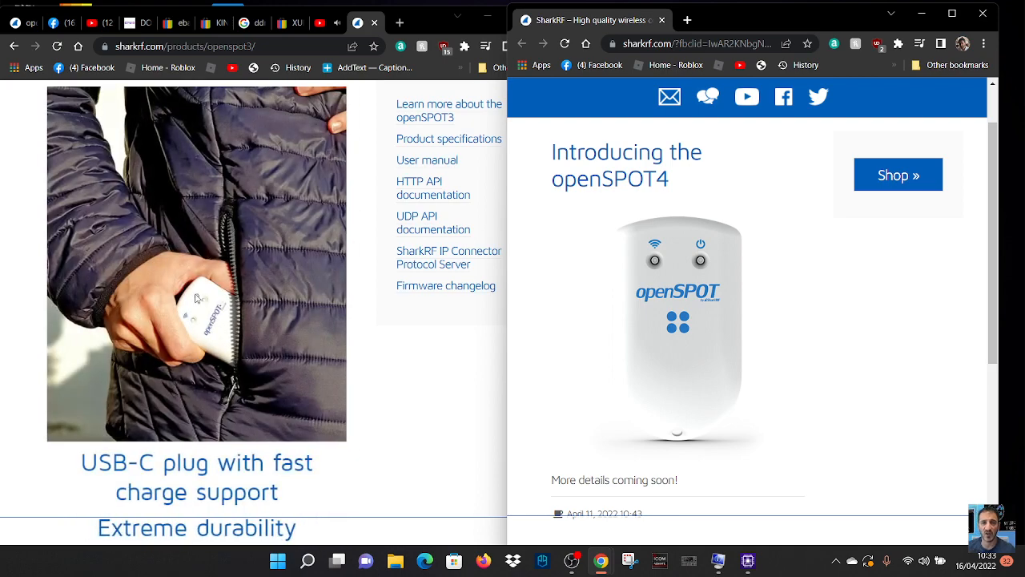
mouse_move(746, 337)
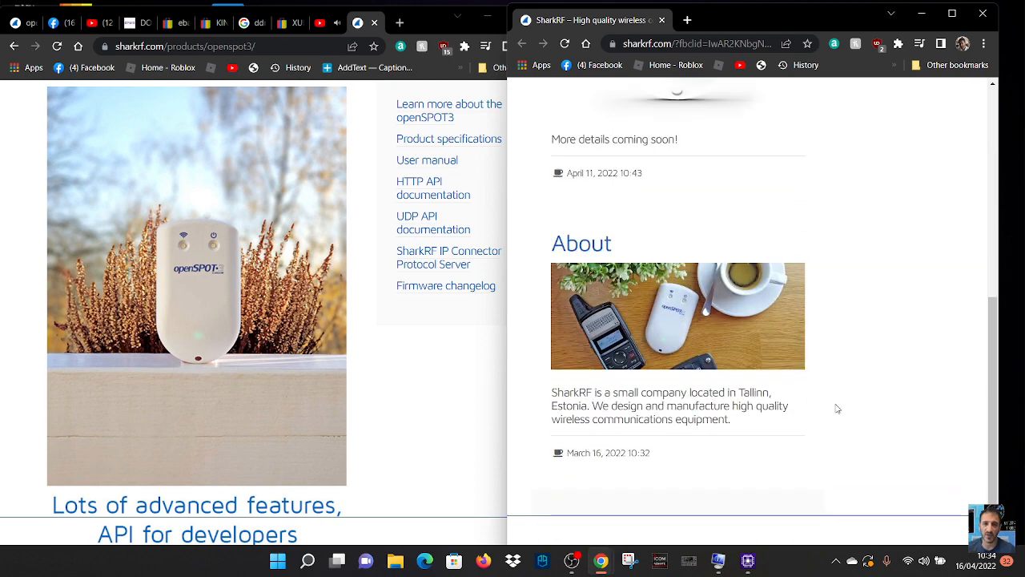
- Return the home page to the openSPOT4 post while the openSPOT3 page shows USB-C charging
scroll(up, 3)
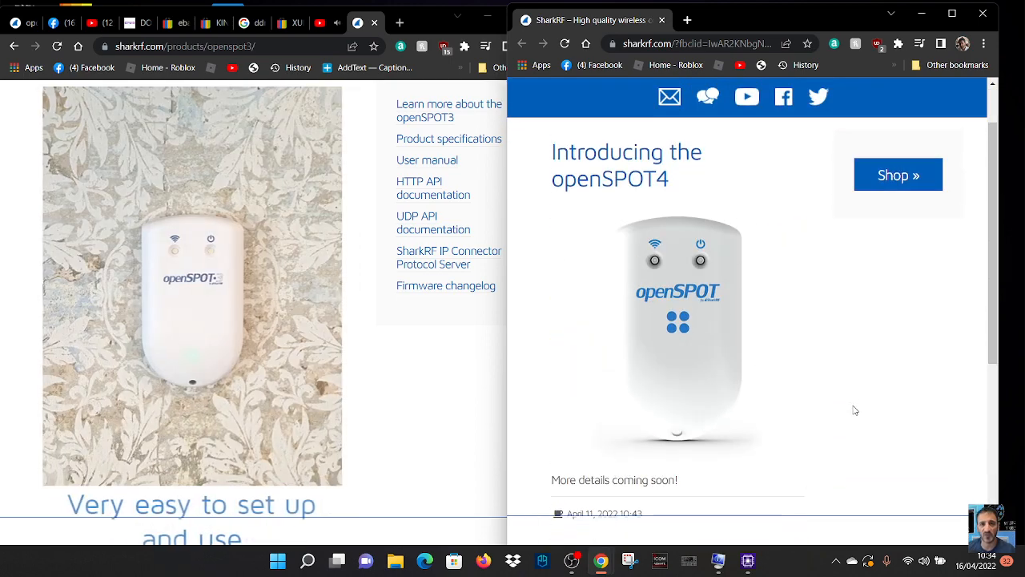
scroll(down, 3)
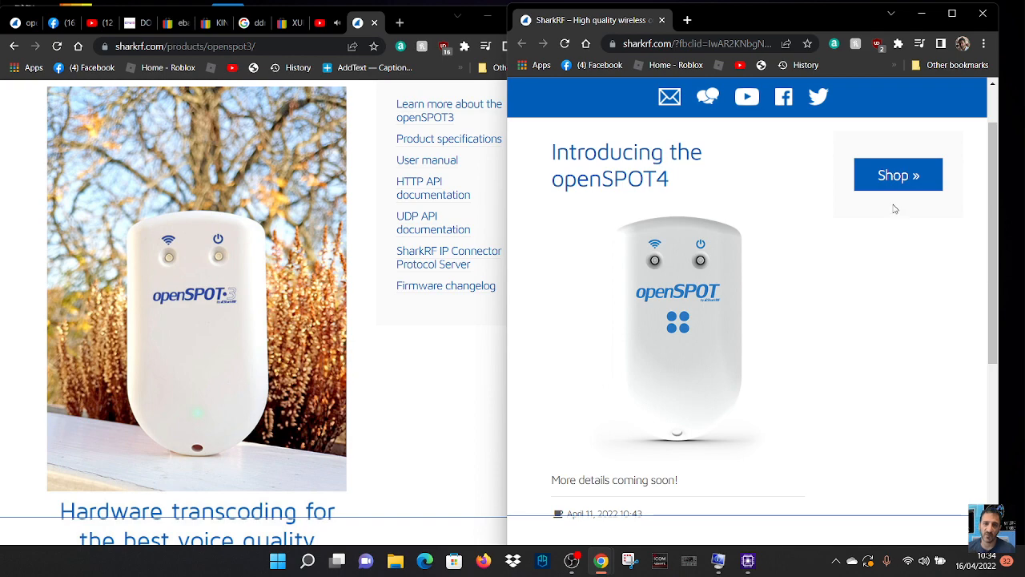
scroll(down, 3)
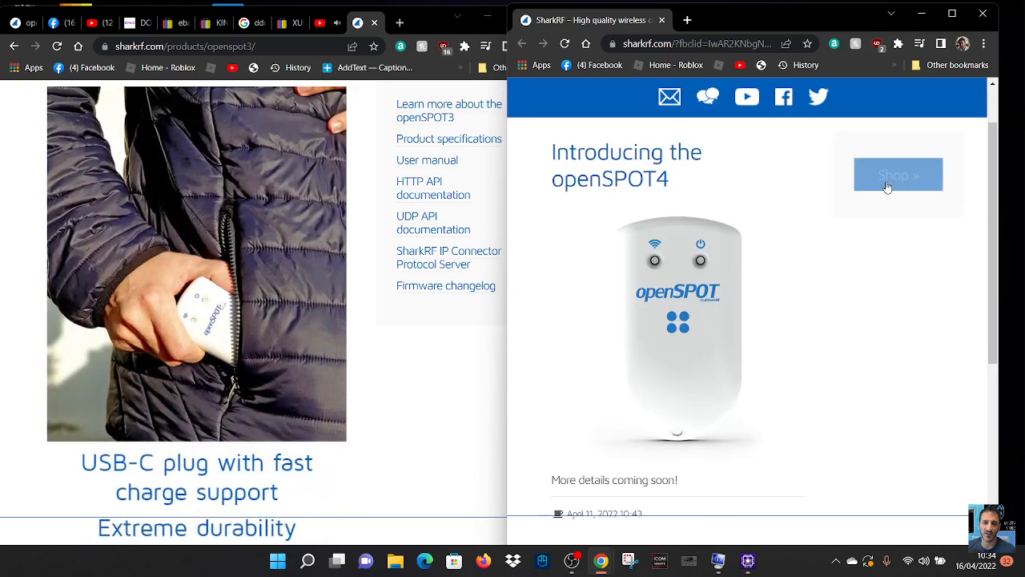
- Open the SharkRF Shop, accept cookies, and view the openSPOT3 listing priced at €399
click(898, 175)
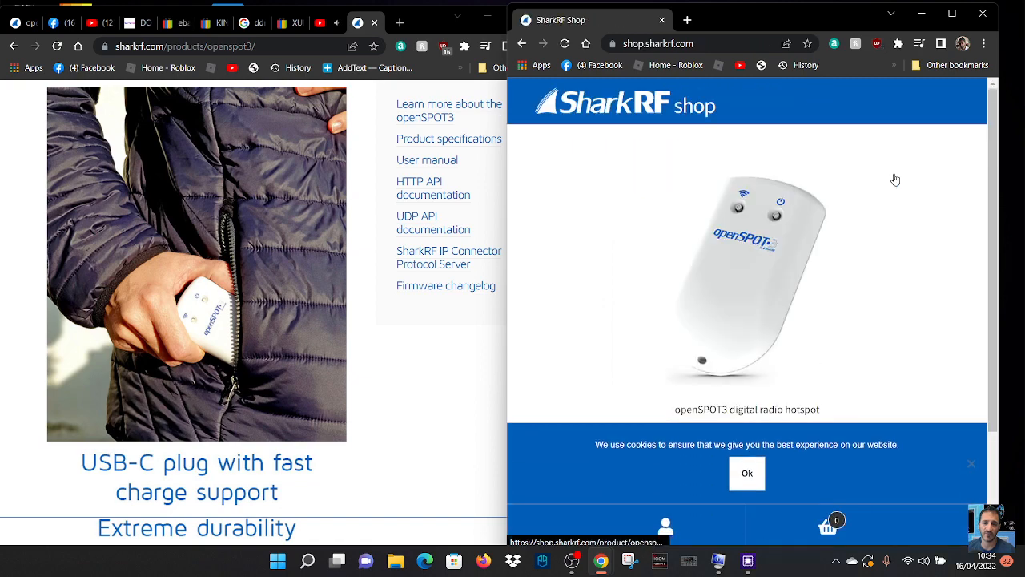
click(747, 472)
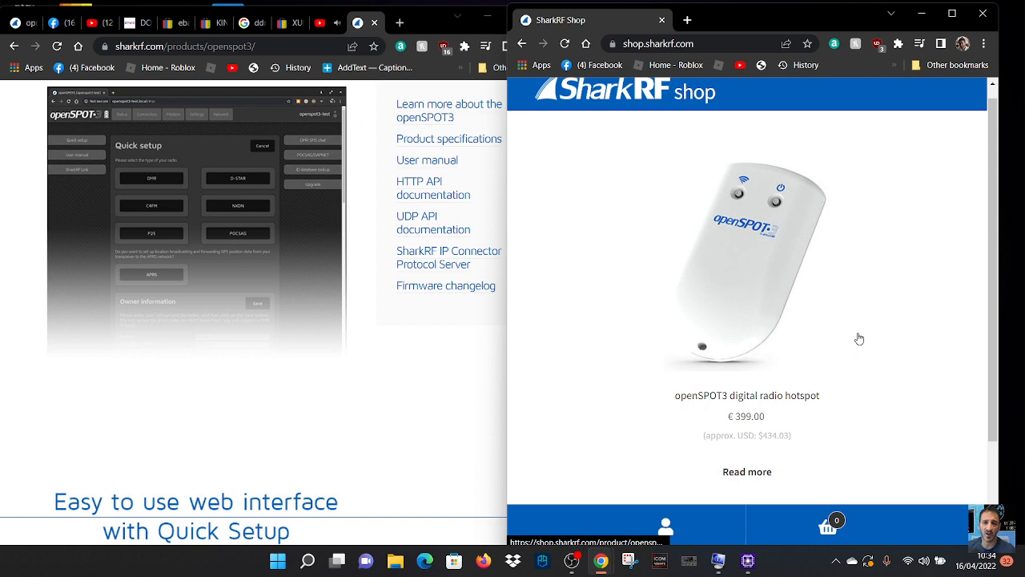
scroll(down, 3)
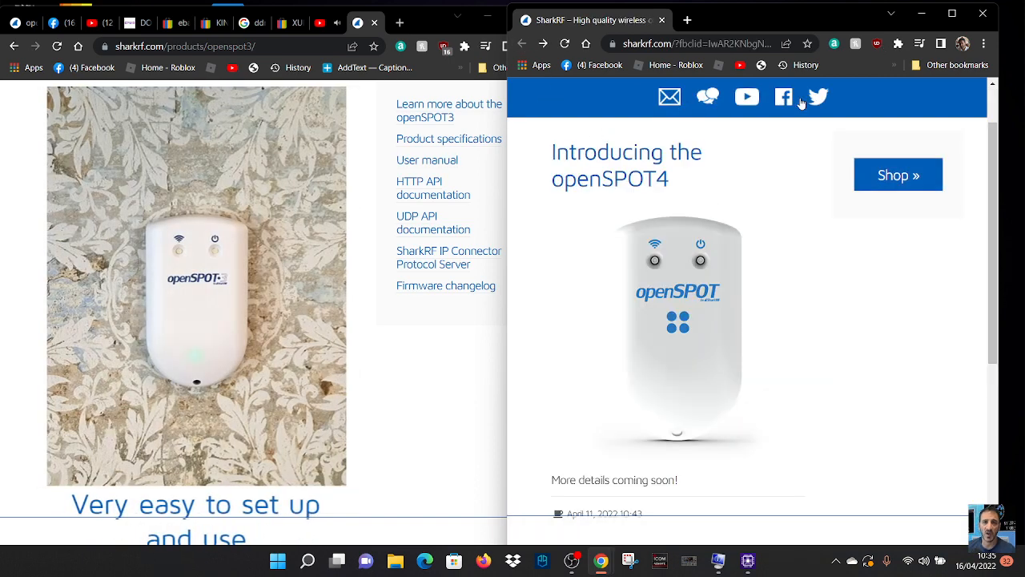
- Browse SharkRF's Facebook page past Photos and Videos to the €249 openSPOT3 Christmas post
click(784, 96)
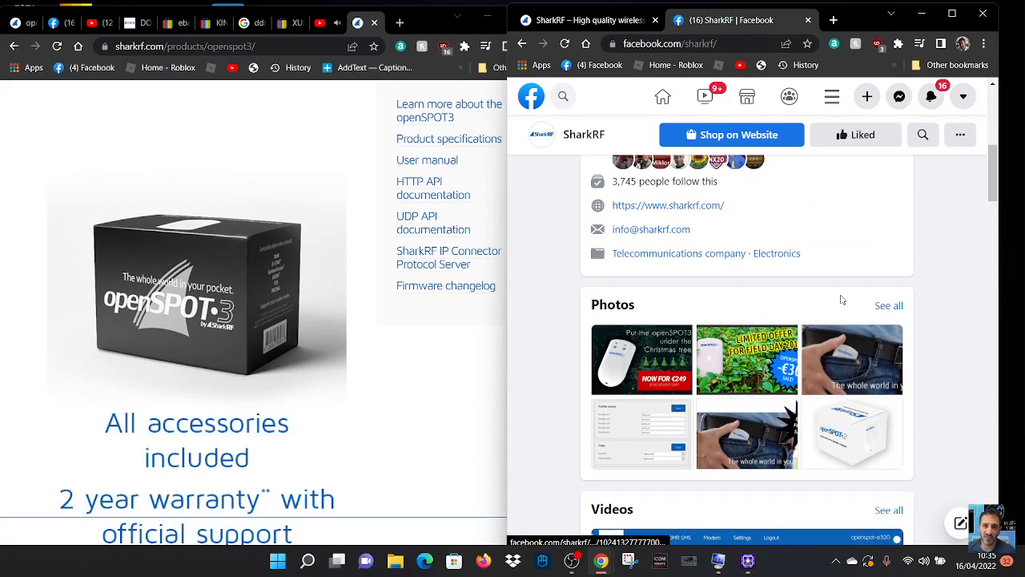
scroll(down, 3)
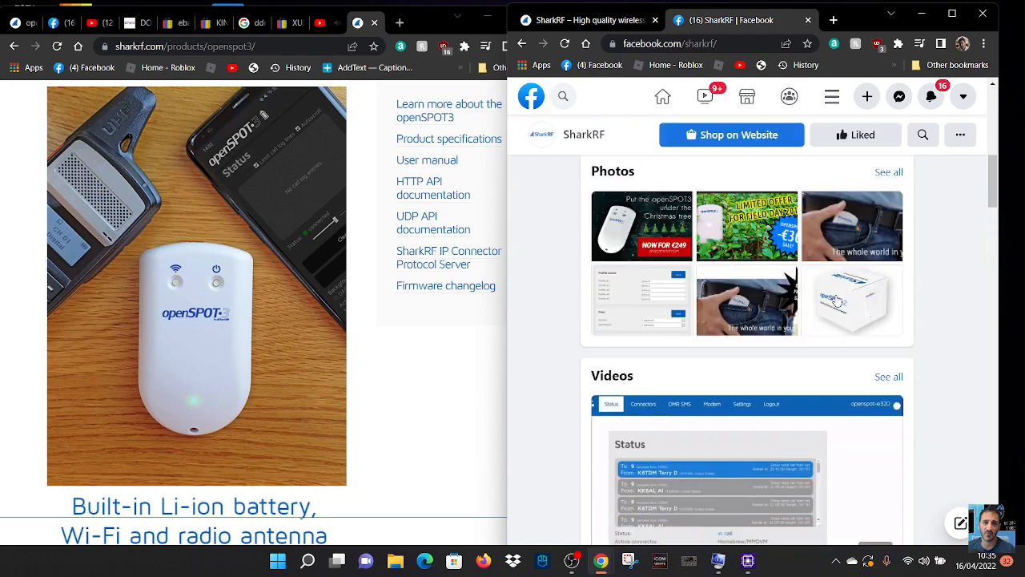
scroll(down, 3)
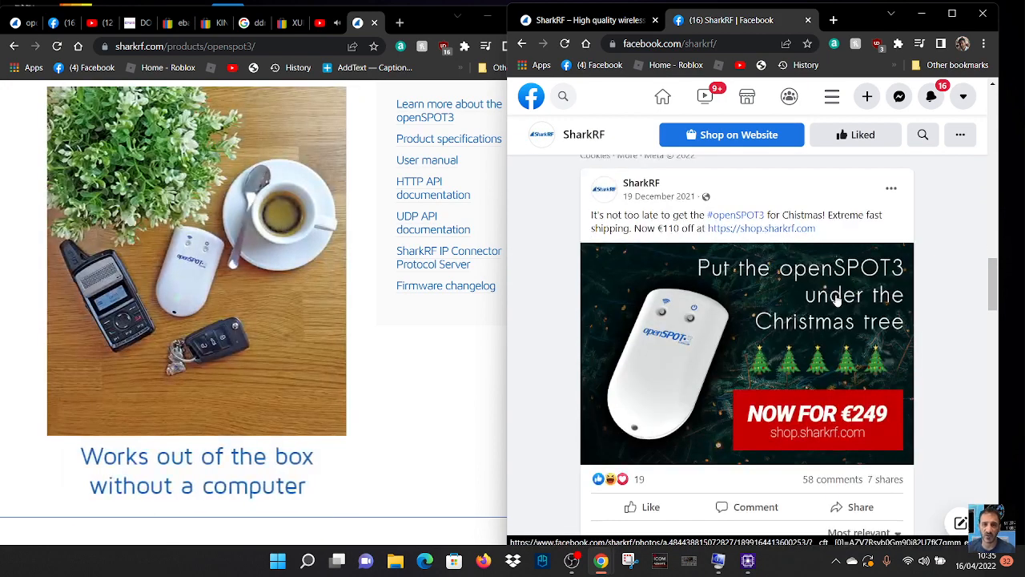
scroll(down, 3)
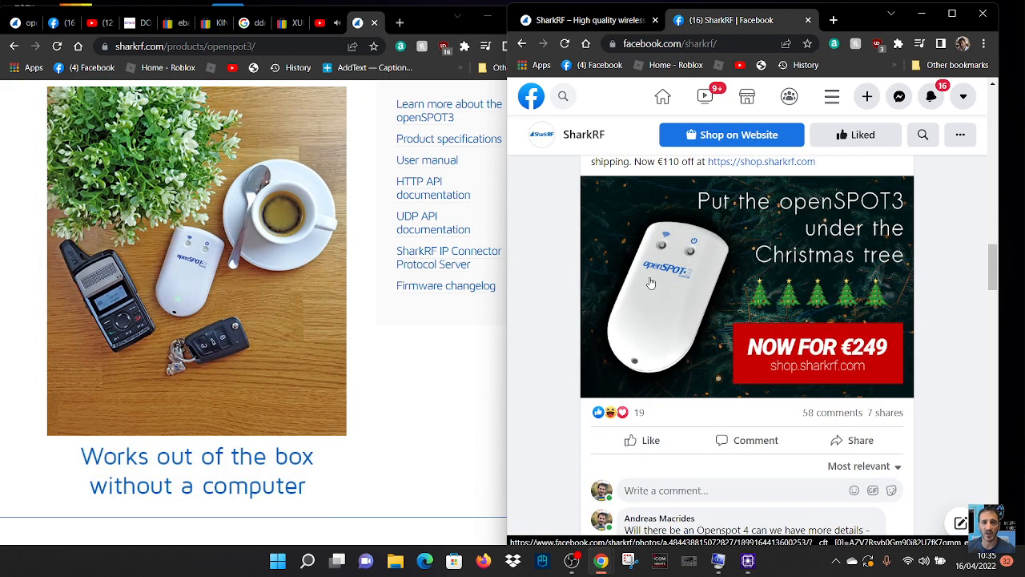
scroll(down, 3)
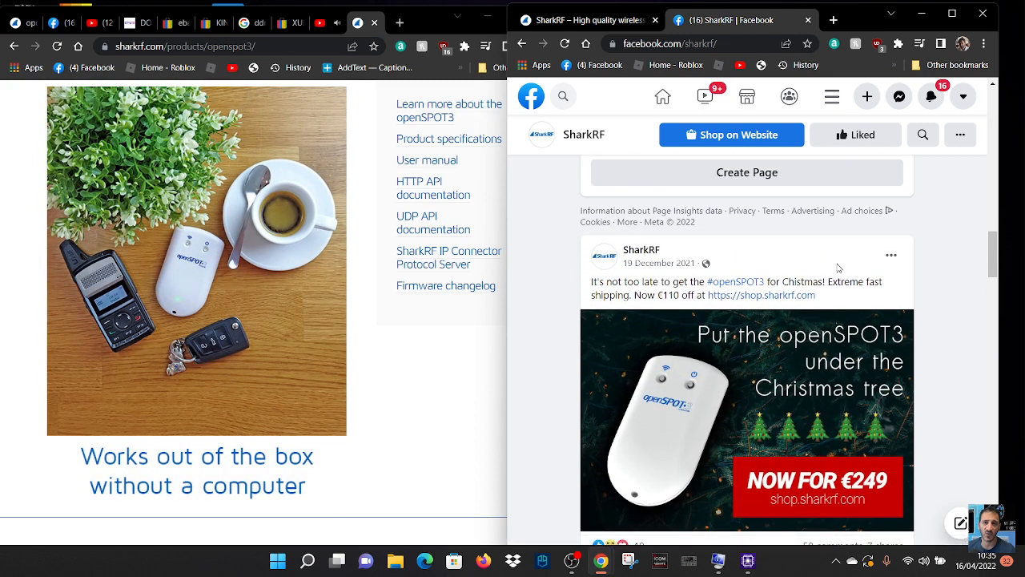
scroll(down, 3)
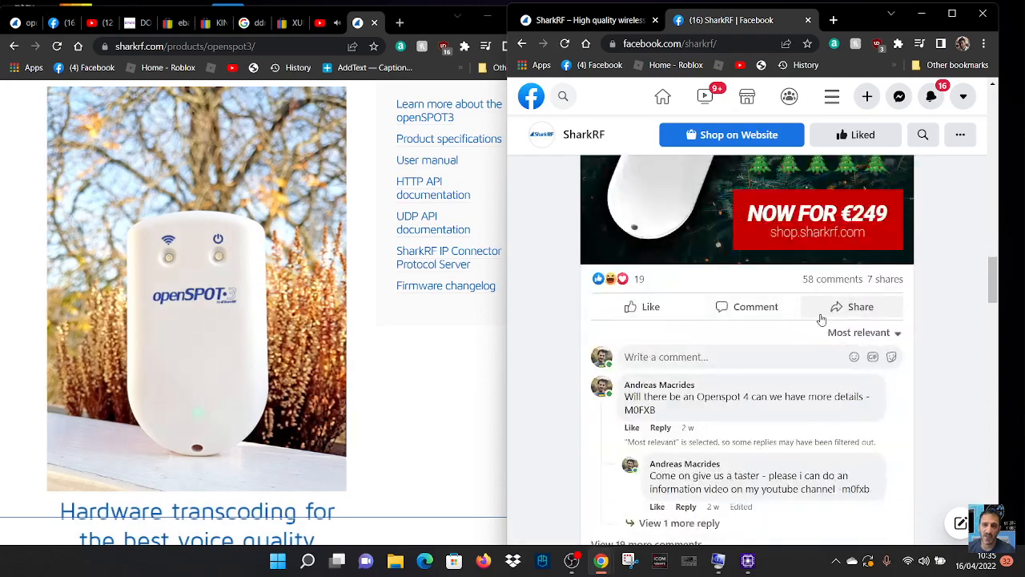
scroll(down, 3)
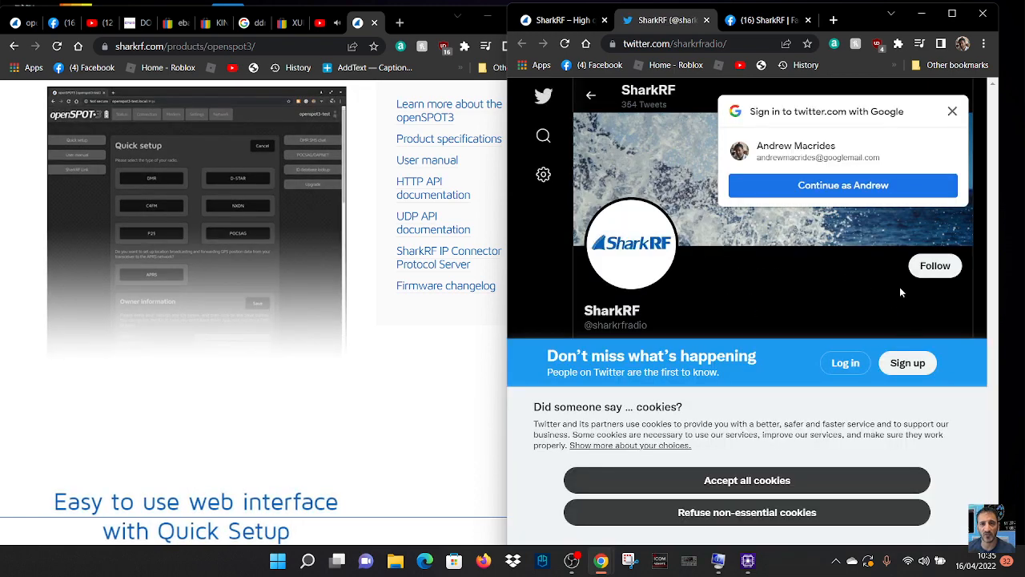
- Sign in with Google, refuse non-essential cookies, and scroll SharkRF's Christmas and Black Friday tweets
click(843, 185)
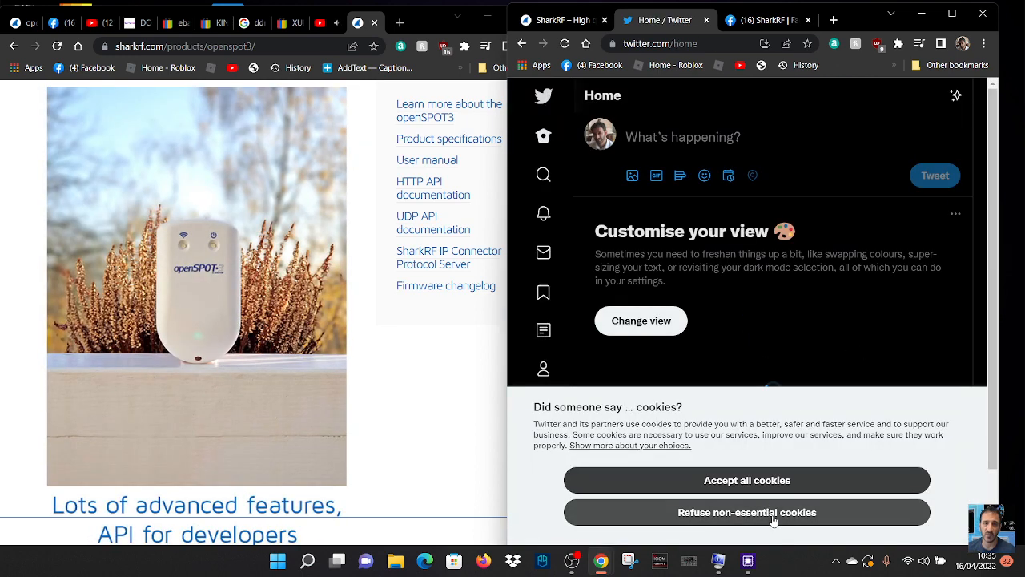
click(745, 511)
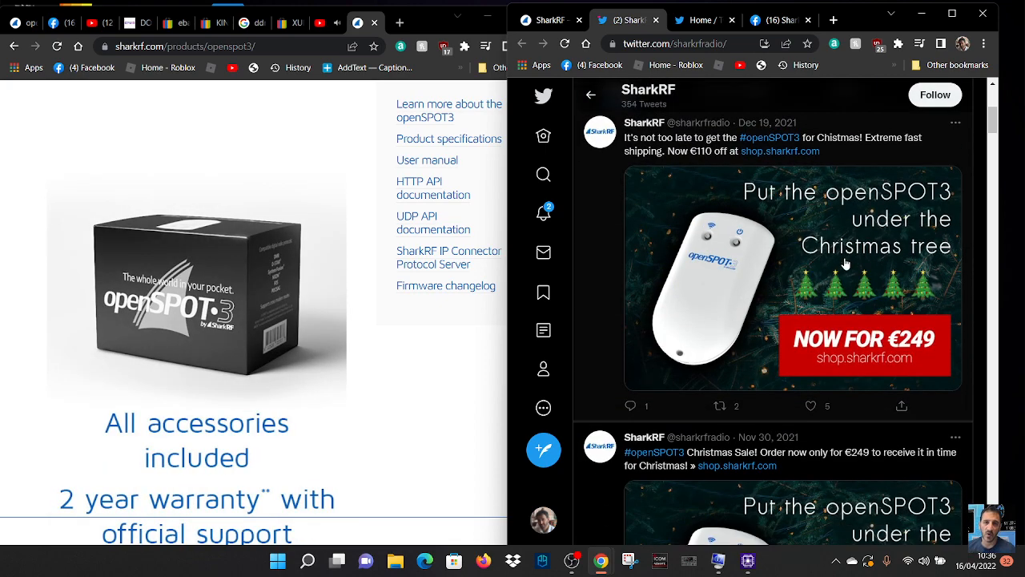
scroll(down, 3)
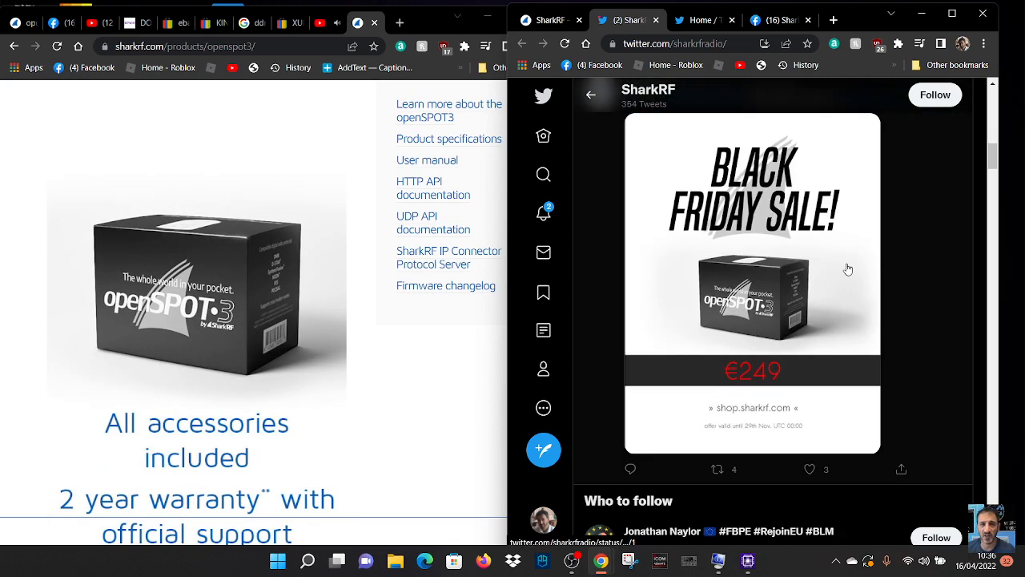
scroll(down, 3)
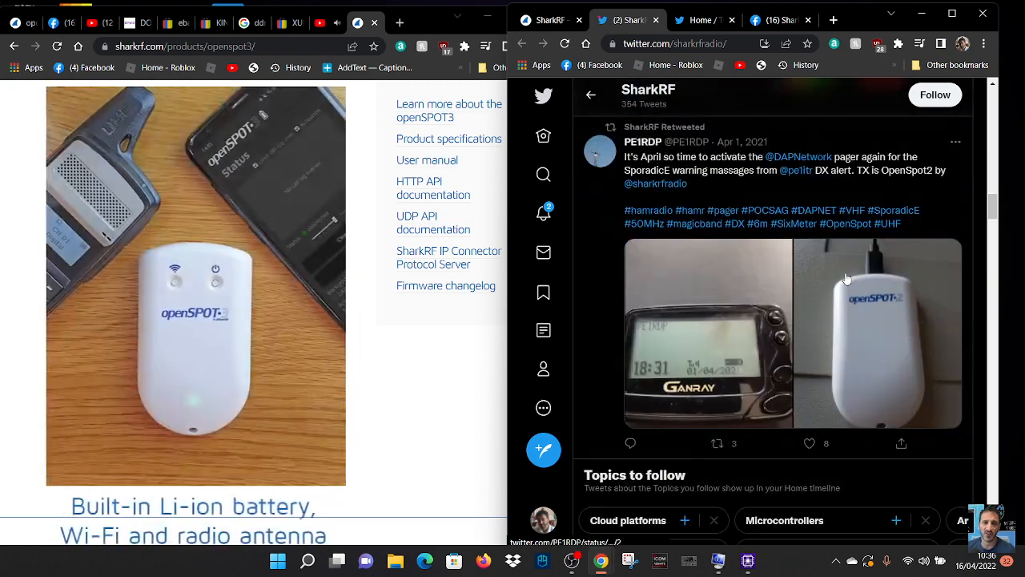
scroll(down, 3)
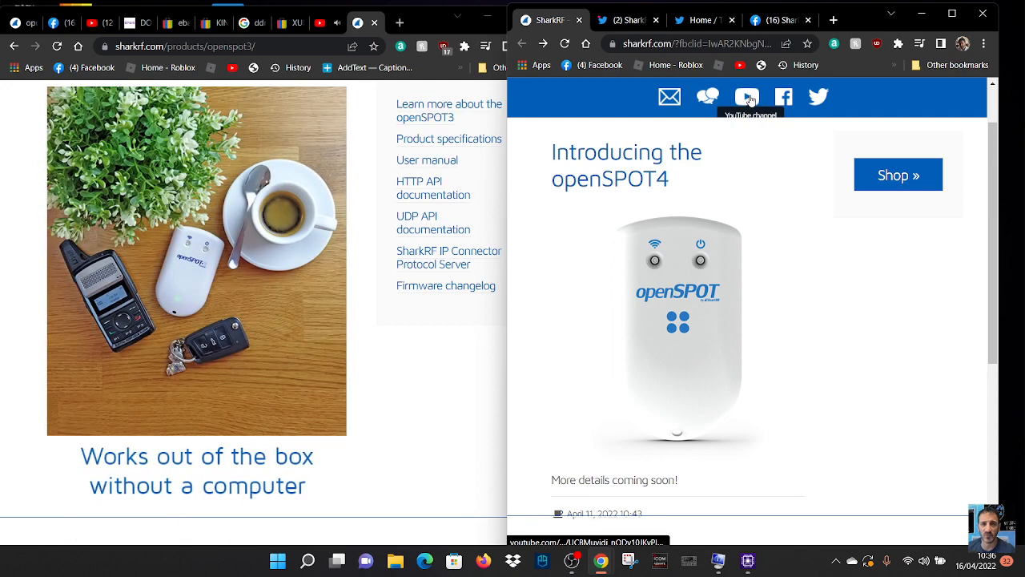
mouse_move(784, 97)
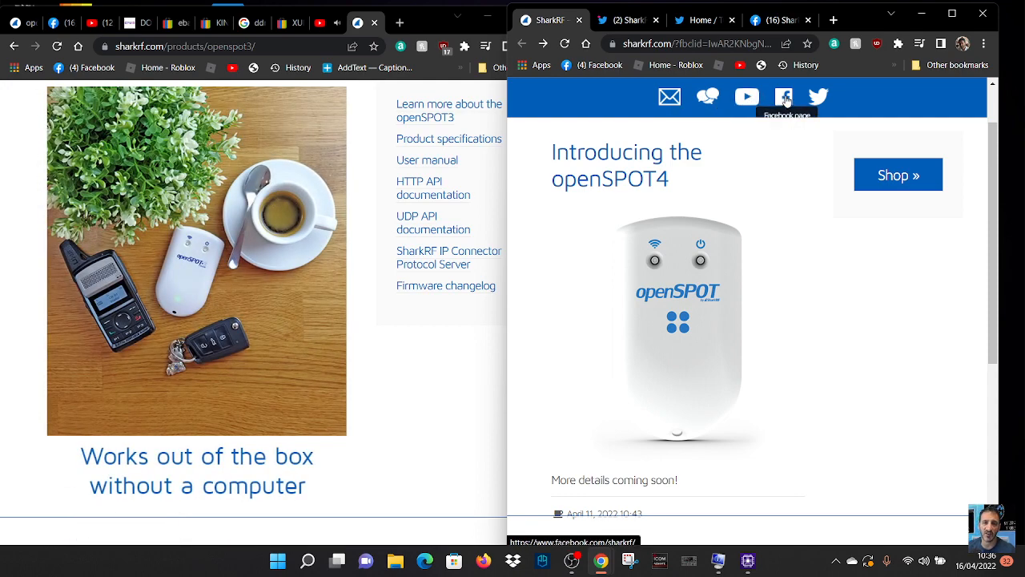
- Subscribe to SharkRF's YouTube channel and browse its openSPOT3 uploads and playlists
click(746, 97)
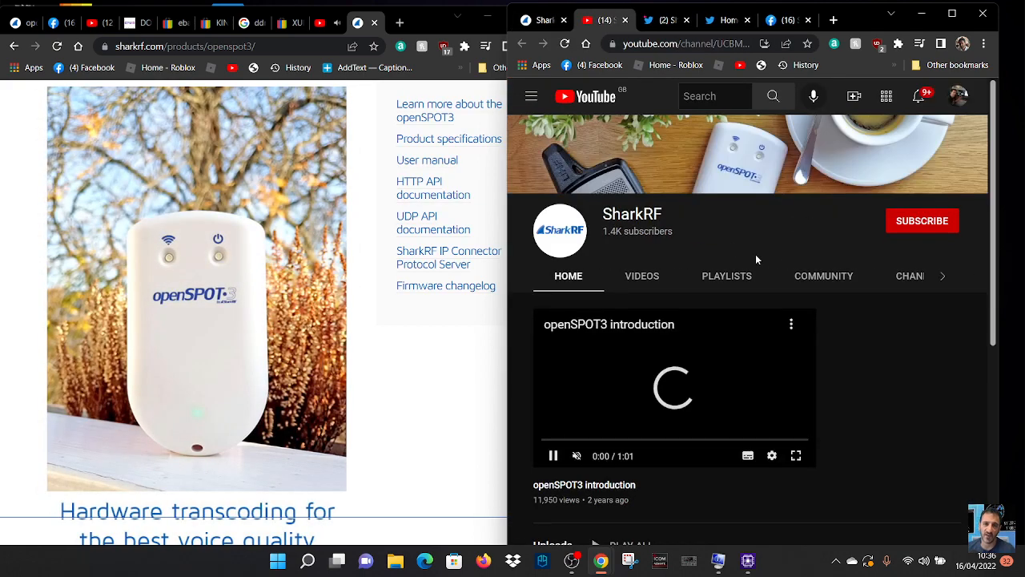
click(921, 220)
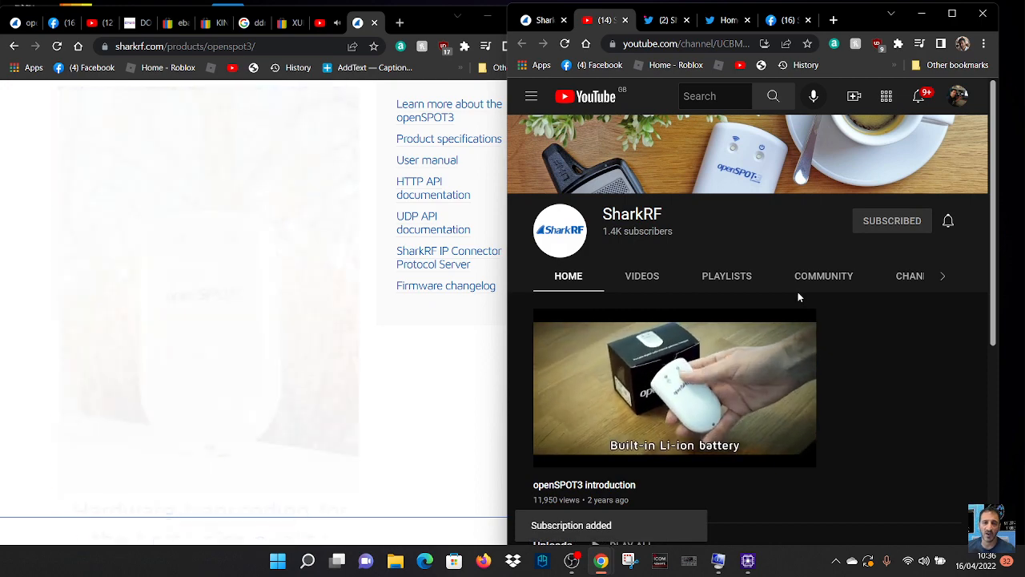
scroll(down, 3)
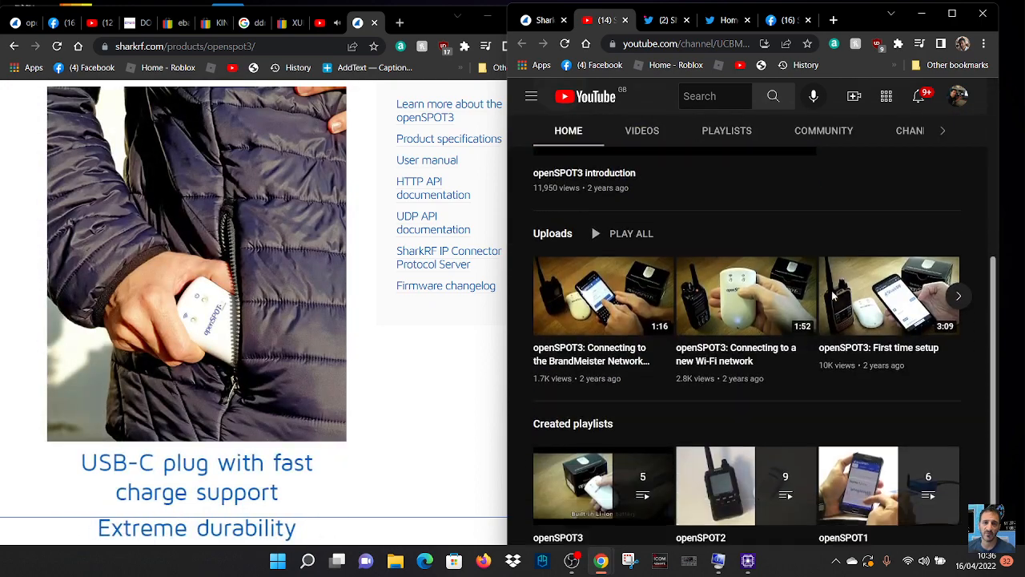
scroll(down, 3)
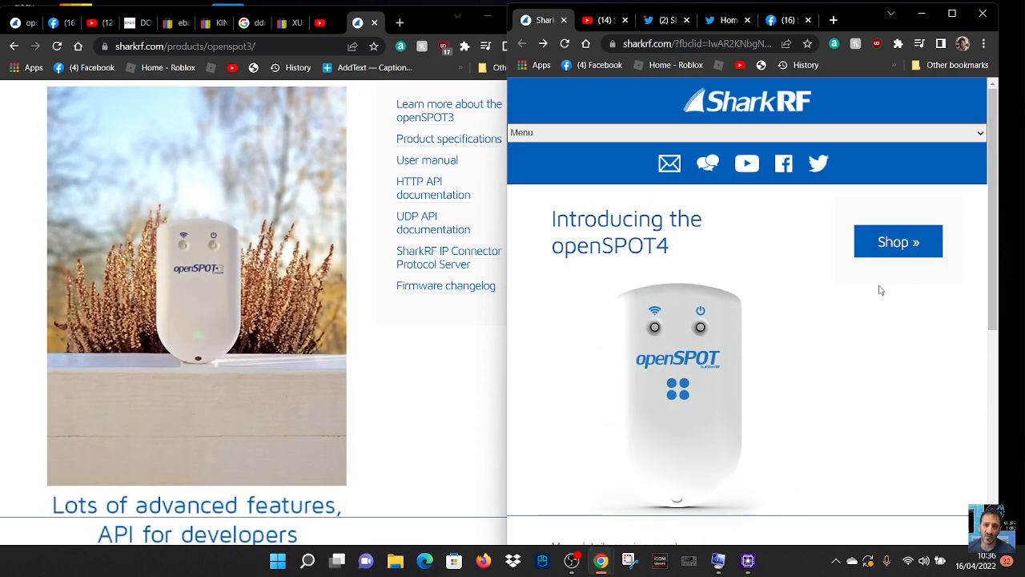
mouse_move(886, 287)
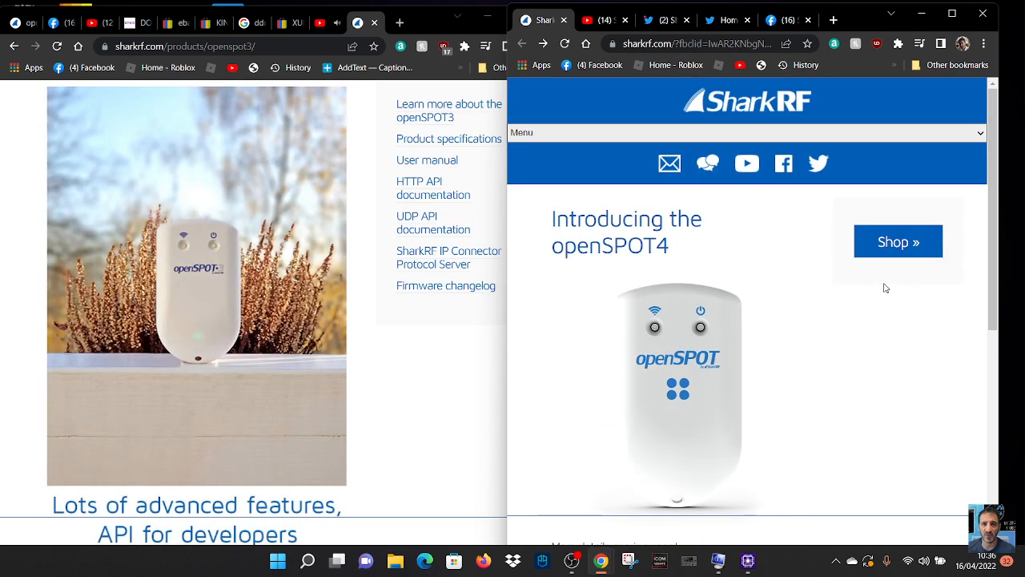